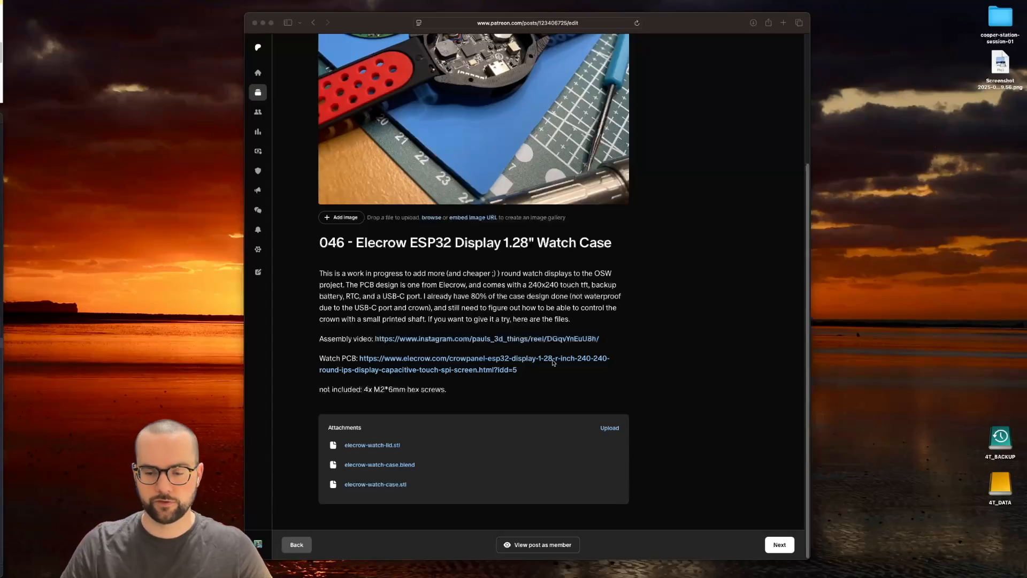
Follow the post's Watch PCB link to the Elecrow round display product page.
{"action": "scroll", "scroll_direction": "up", "scroll_amount": 3}
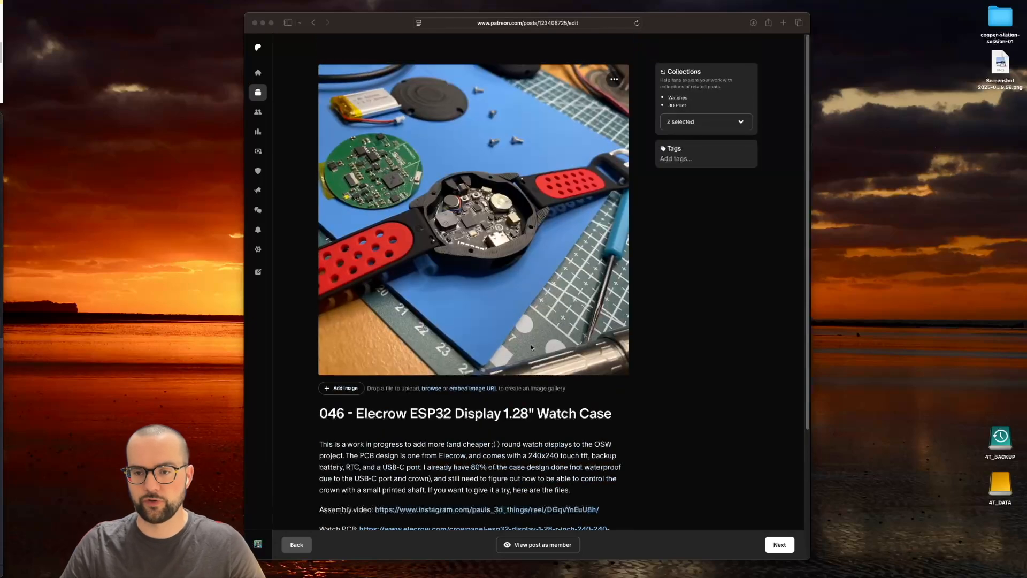
{"action": "scroll", "scroll_direction": "down", "scroll_amount": 3}
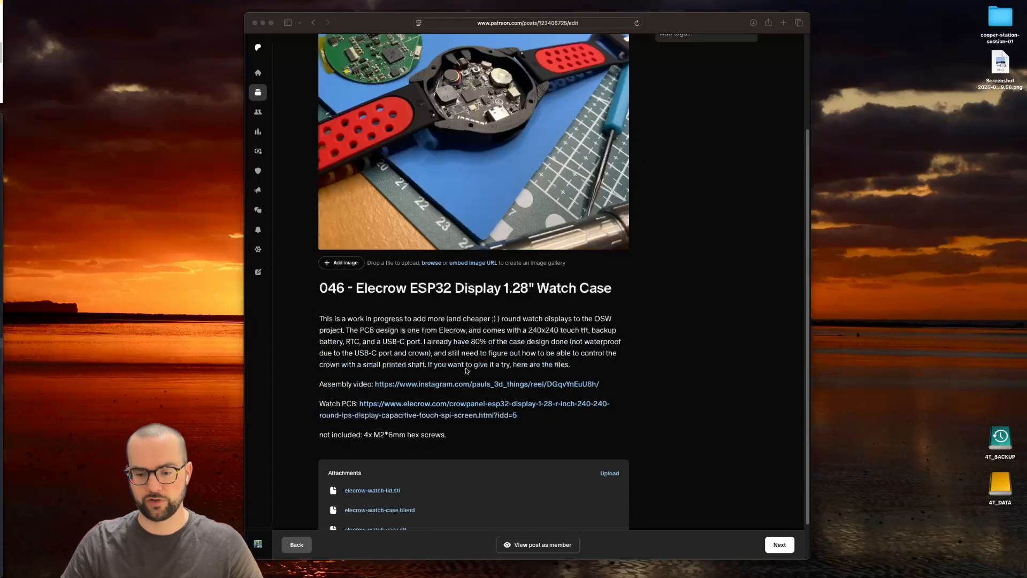
{"action": "scroll", "scroll_direction": "down", "scroll_amount": 3}
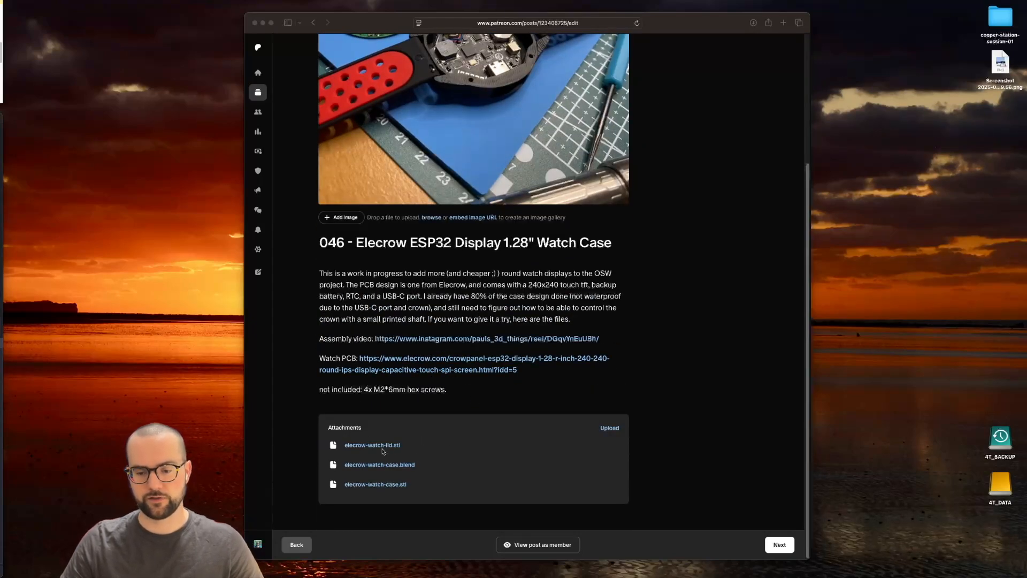
{"action": "mouse_move", "coordinate": [414, 466]}
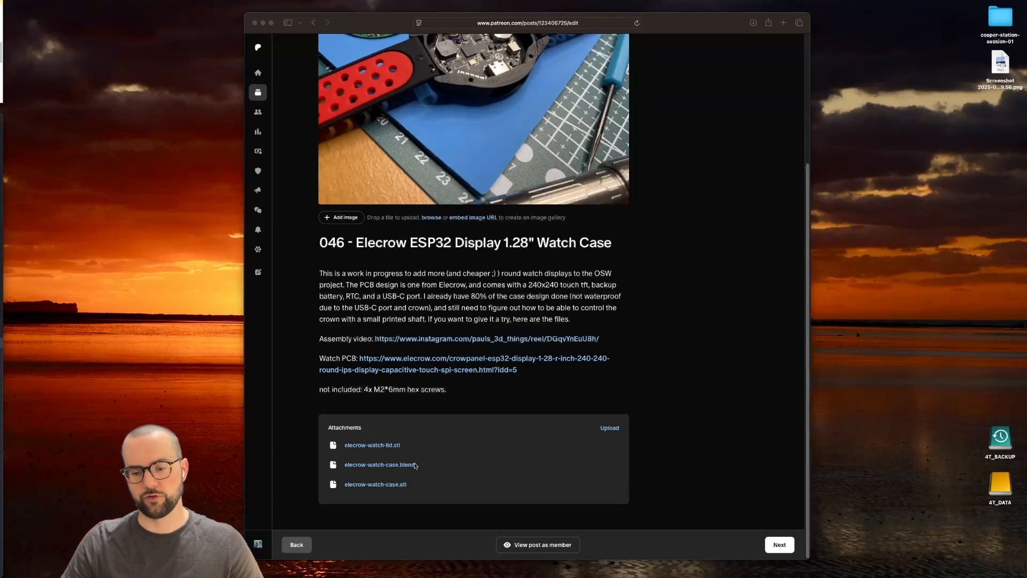
{"action": "mouse_move", "coordinate": [486, 377]}
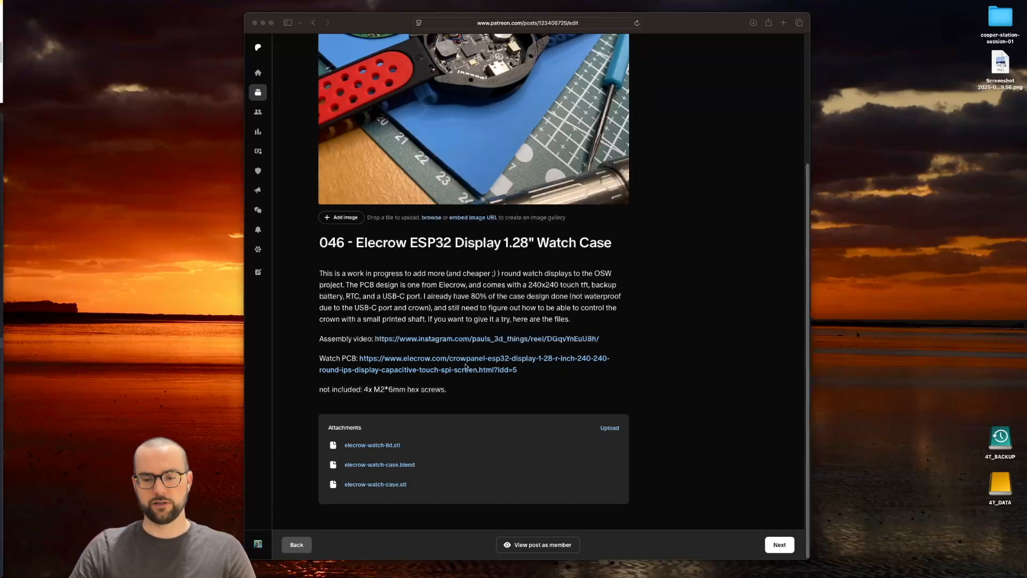
{"action": "double_click", "coordinate": [464, 364]}
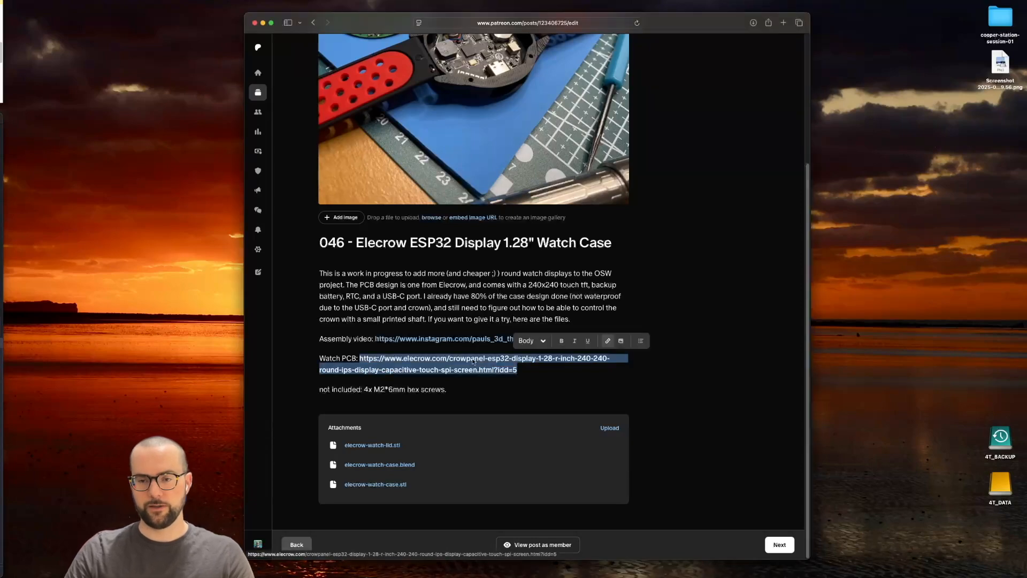
{"action": "left_click", "coordinate": [465, 358]}
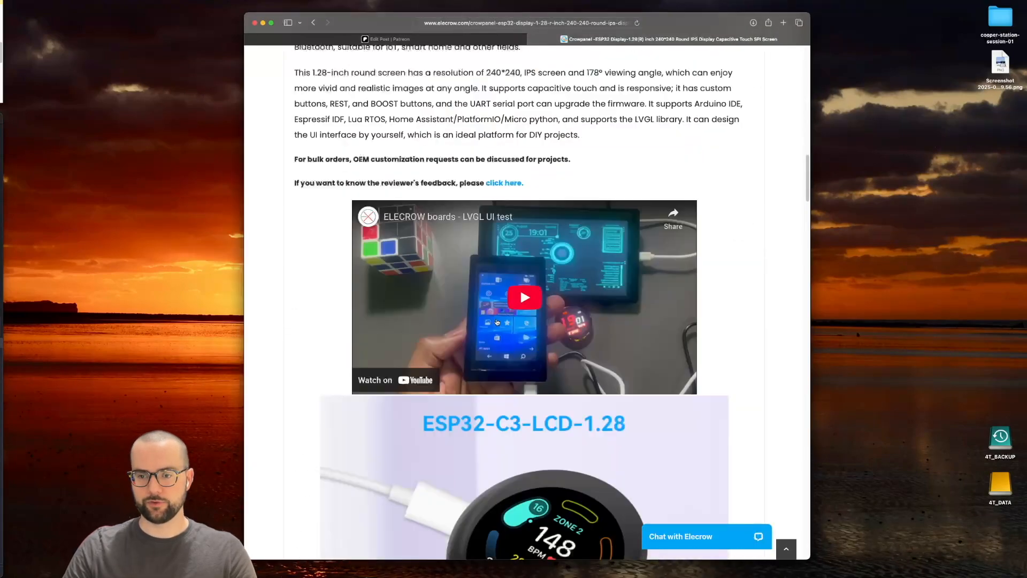
Go to the CrowPanel ESP32 1.28-inch Round Display wiki and reach its Resources section.
{"action": "scroll", "scroll_direction": "down", "scroll_amount": 3}
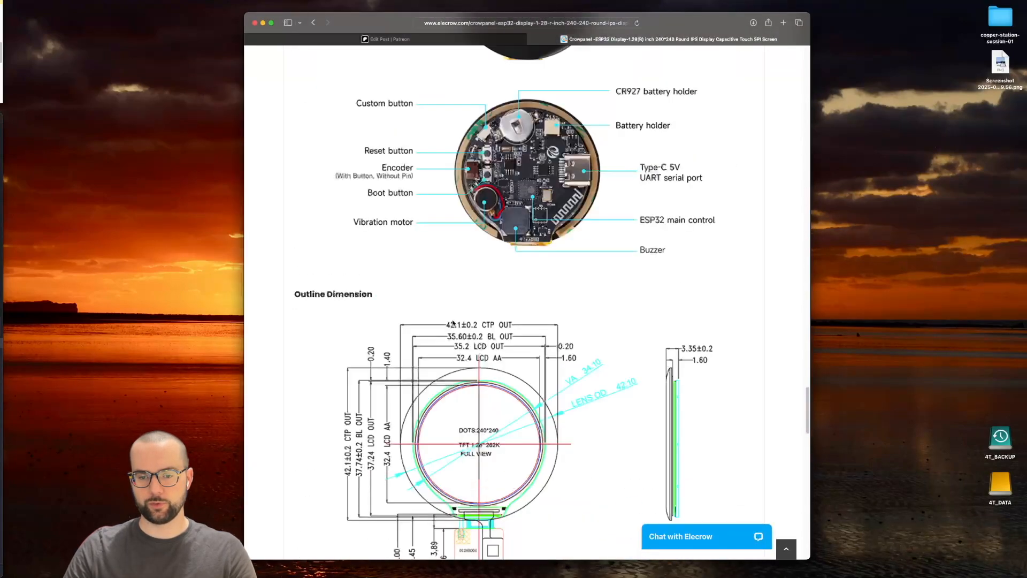
{"action": "scroll", "scroll_direction": "down", "scroll_amount": 3}
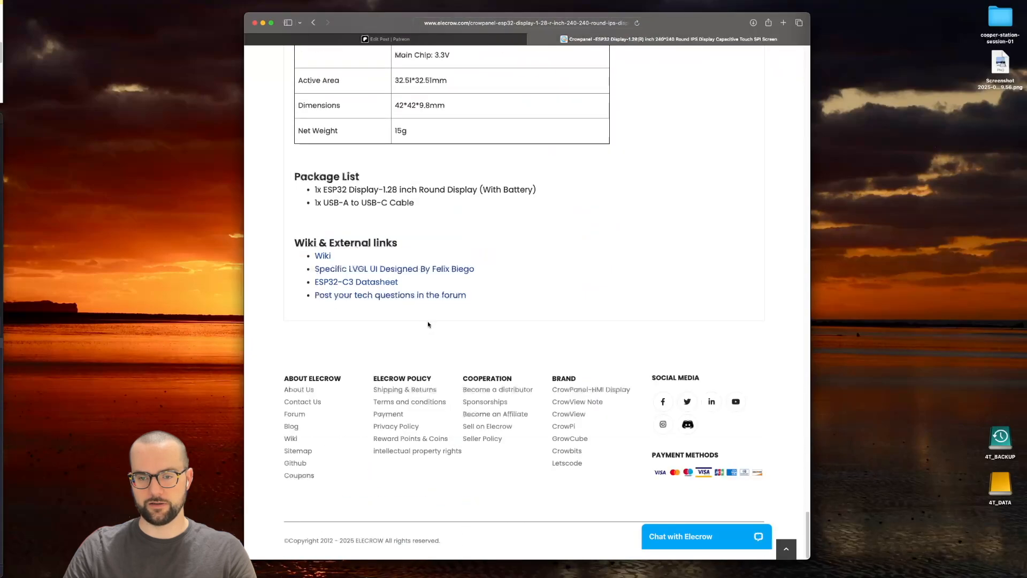
{"action": "left_click", "coordinate": [322, 256]}
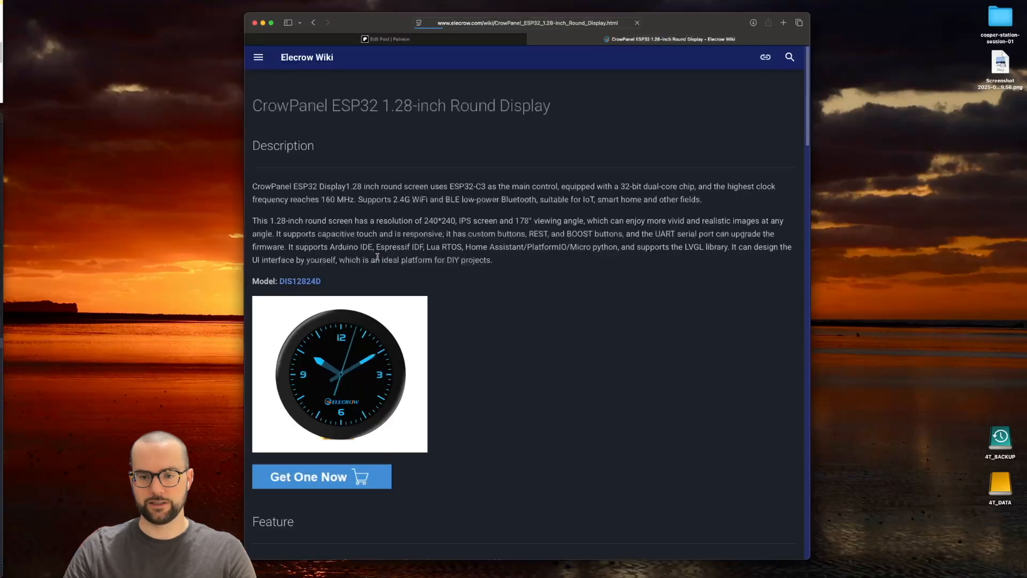
{"action": "scroll", "scroll_direction": "down", "scroll_amount": 3}
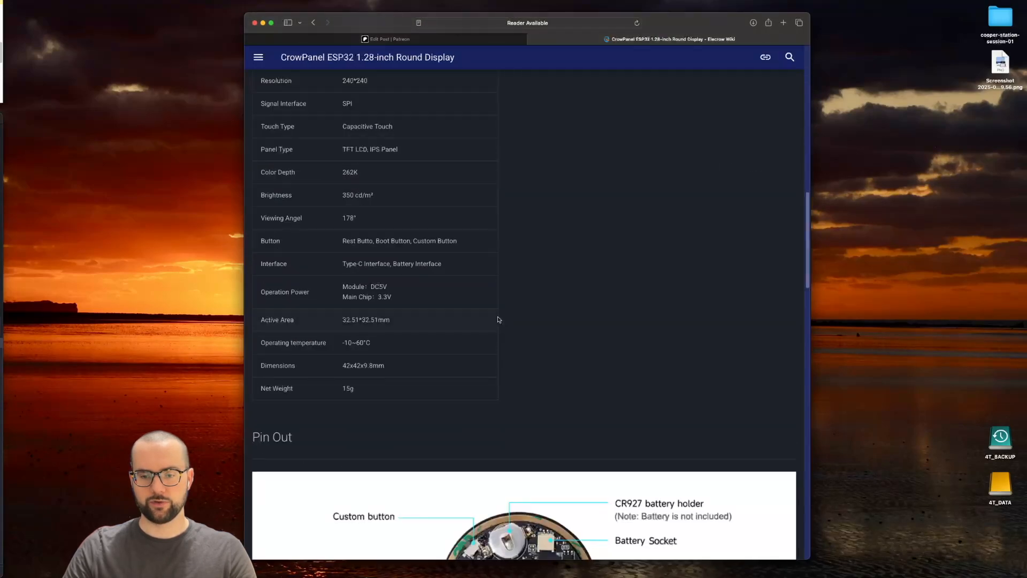
{"action": "scroll", "scroll_direction": "down", "scroll_amount": 3}
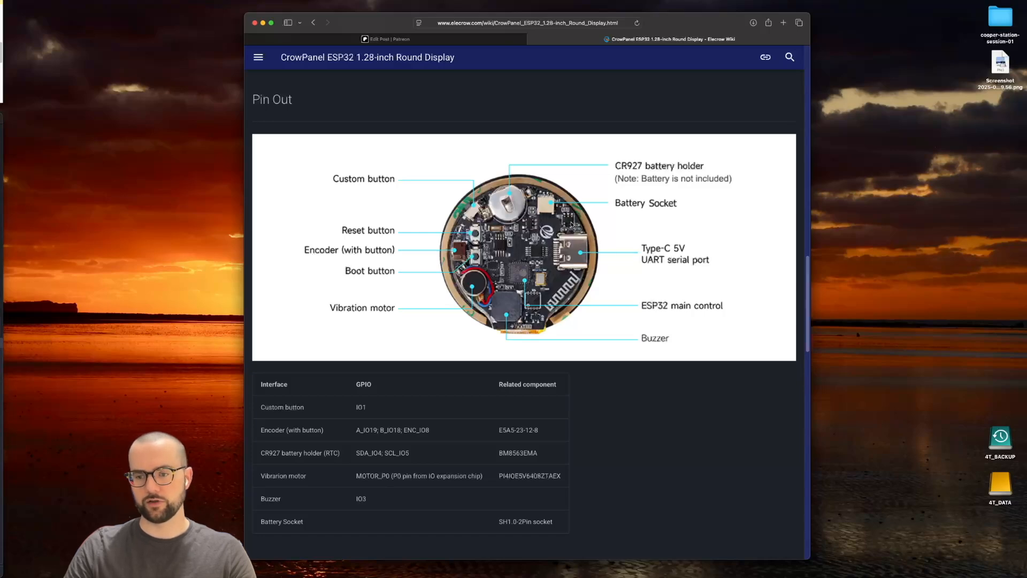
{"action": "scroll", "scroll_direction": "down", "scroll_amount": 3}
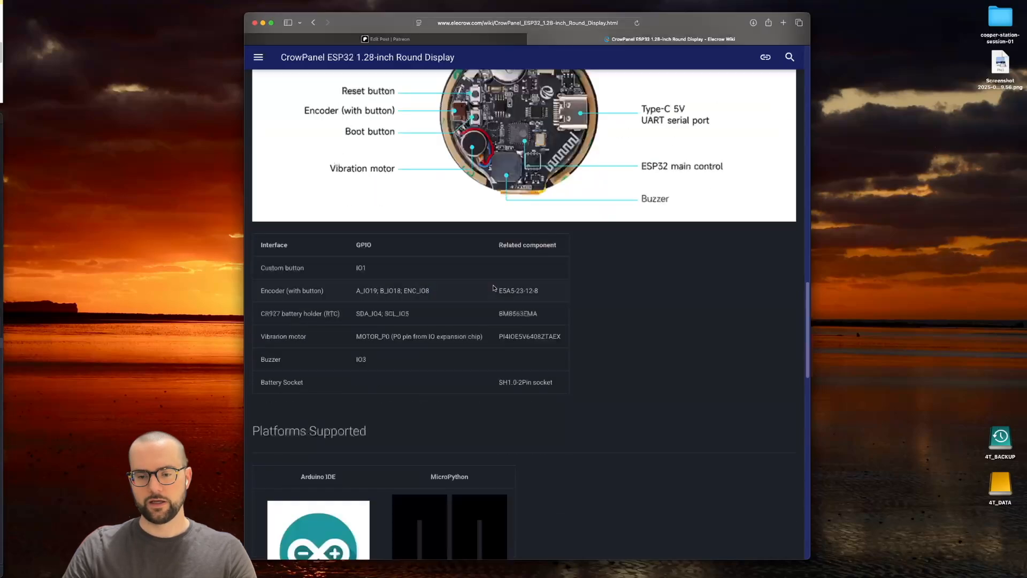
{"action": "scroll", "scroll_direction": "down", "scroll_amount": 3}
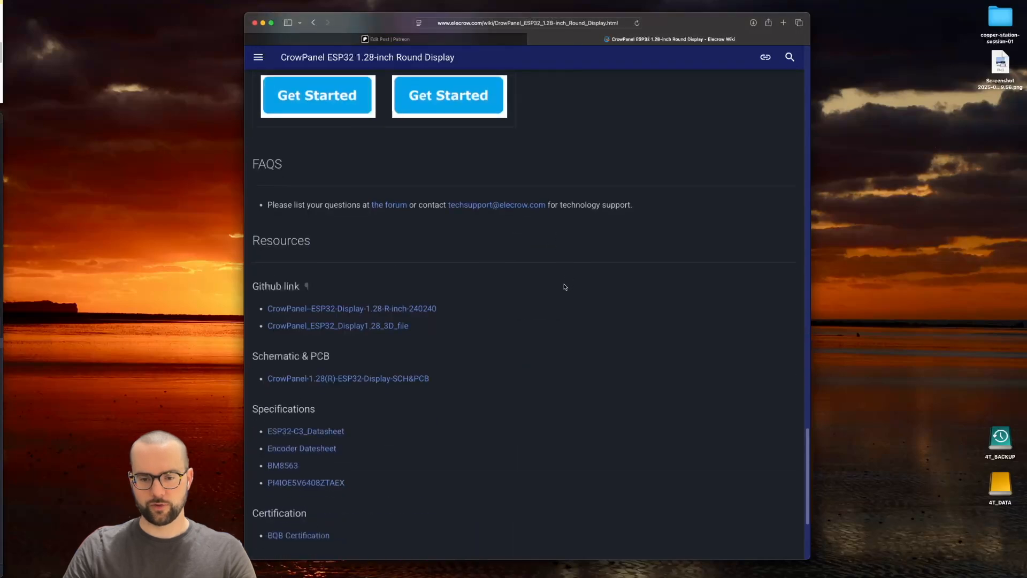
{"action": "scroll", "scroll_direction": "down", "scroll_amount": 3}
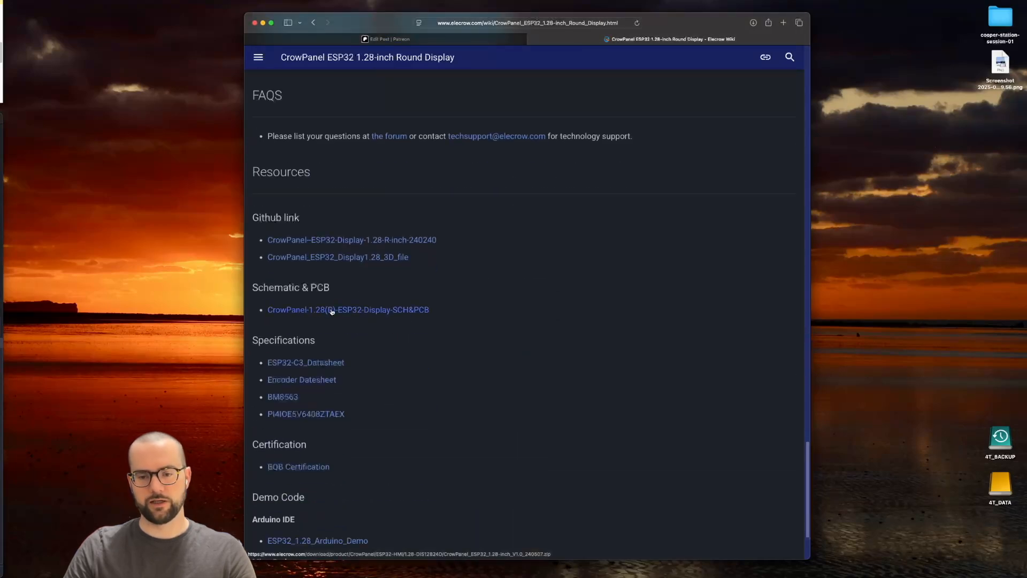
Get the schematic and PCB files and view the TP4054 charging circuit in Preview.
{"action": "left_click", "coordinate": [348, 309]}
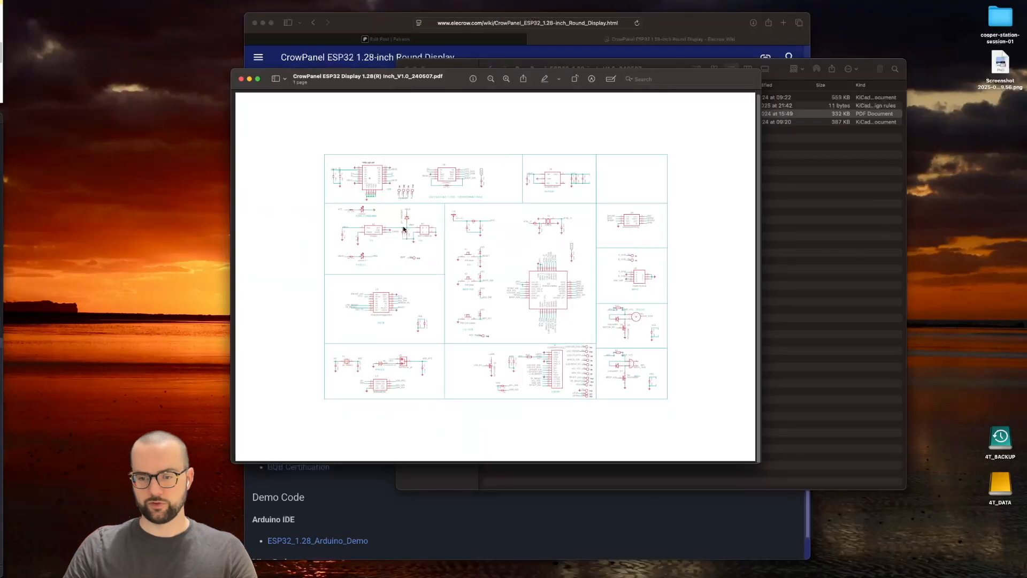
{"action": "left_click", "coordinate": [506, 78]}
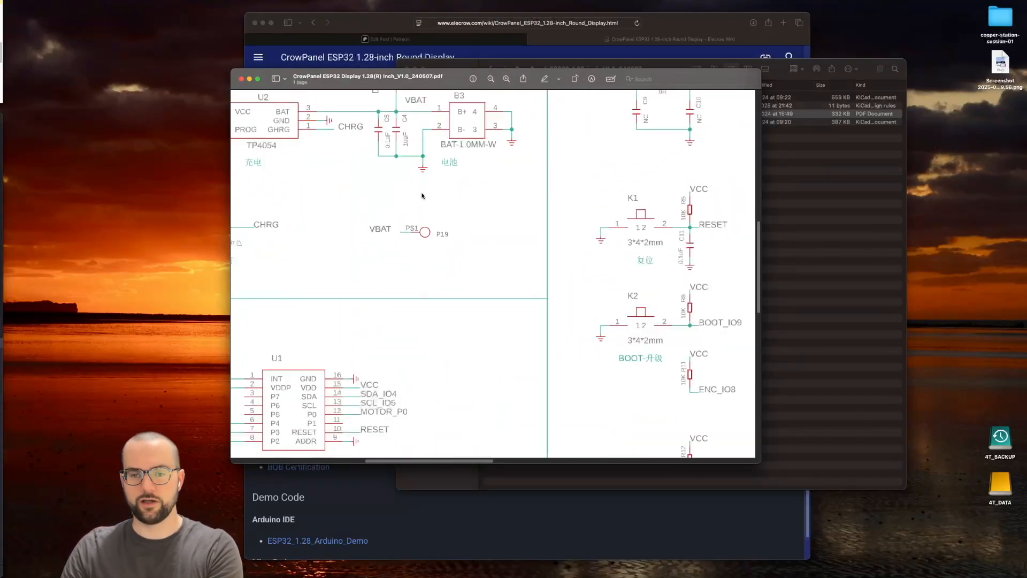
{"action": "scroll", "scroll_direction": "up", "scroll_amount": 3}
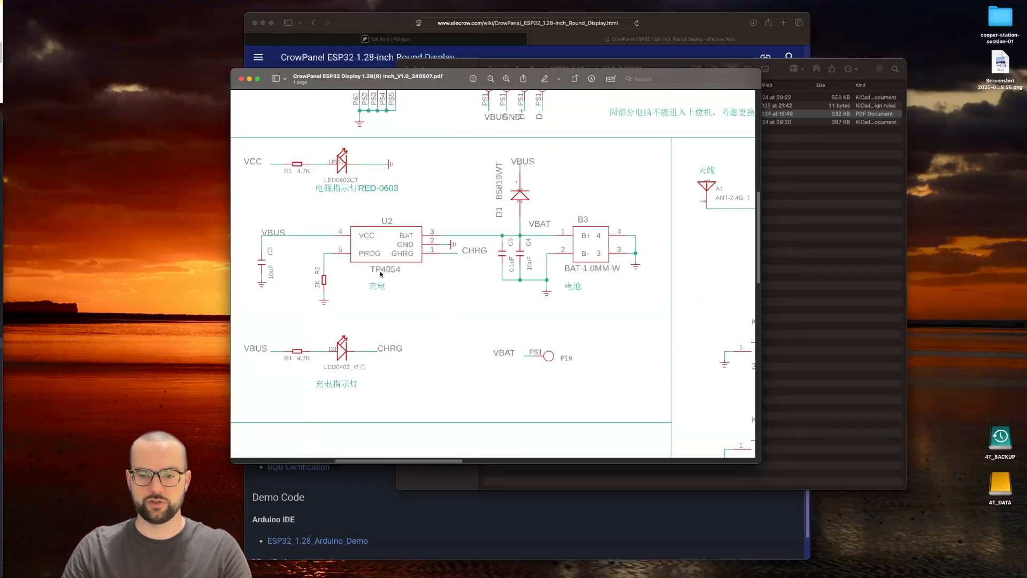
{"action": "mouse_move", "coordinate": [408, 271]}
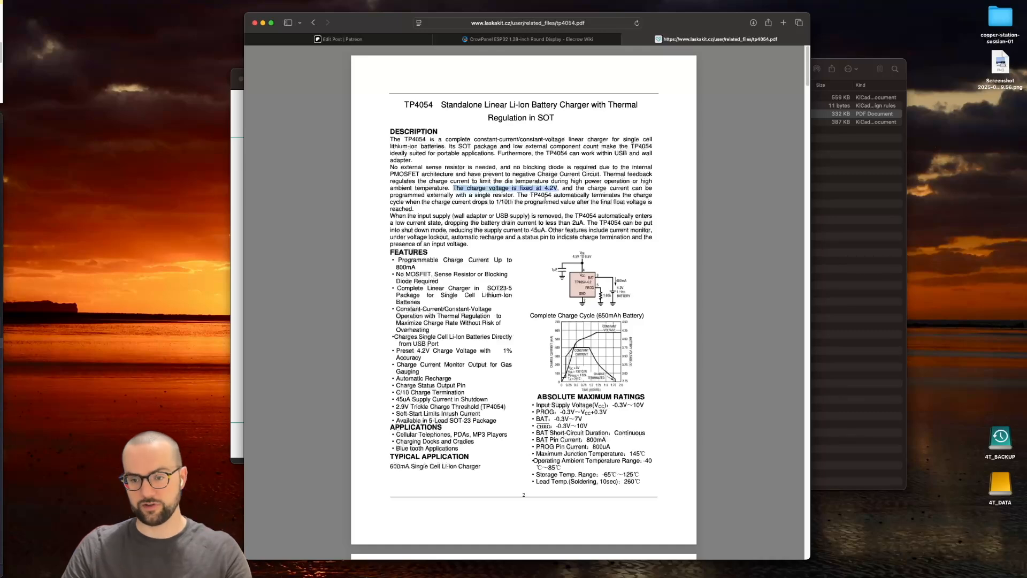
Reach the TP4054 datasheet's Operation section with the R_PROG charge-current formula.
{"action": "scroll", "scroll_direction": "up", "scroll_amount": 3}
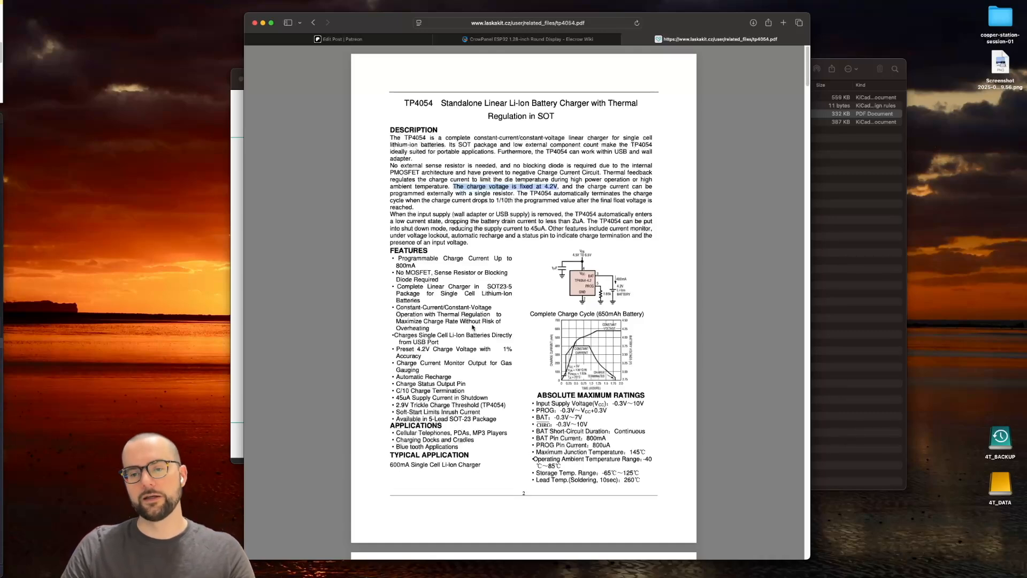
{"action": "scroll", "scroll_direction": "down", "scroll_amount": 3}
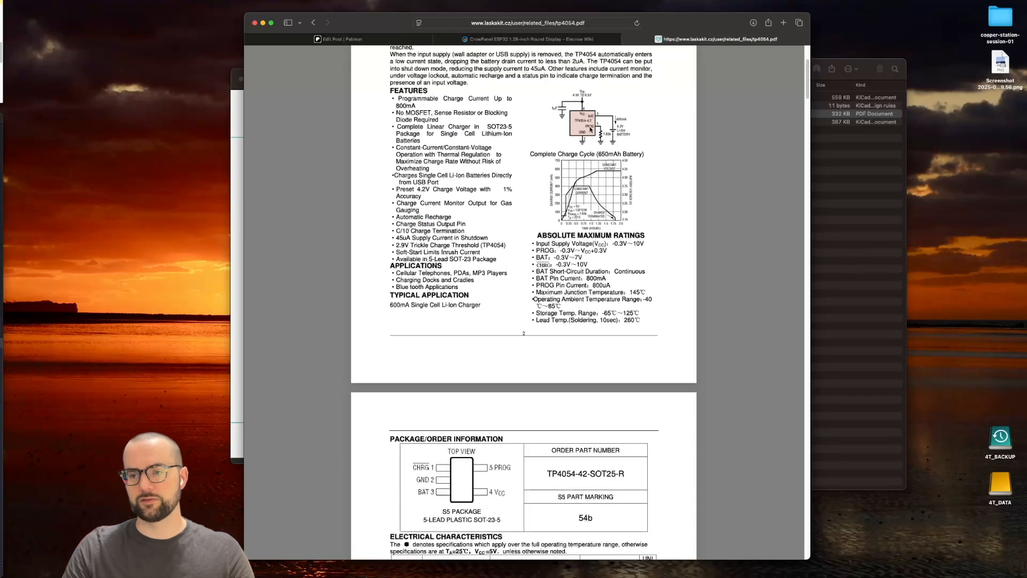
{"action": "scroll", "scroll_direction": "down", "scroll_amount": 3}
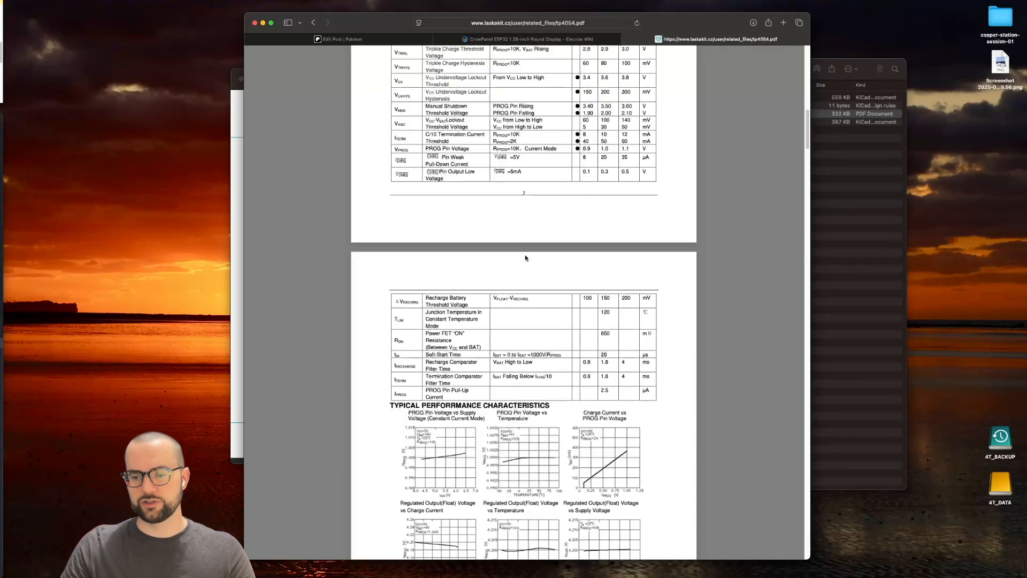
{"action": "scroll", "scroll_direction": "down", "scroll_amount": 3}
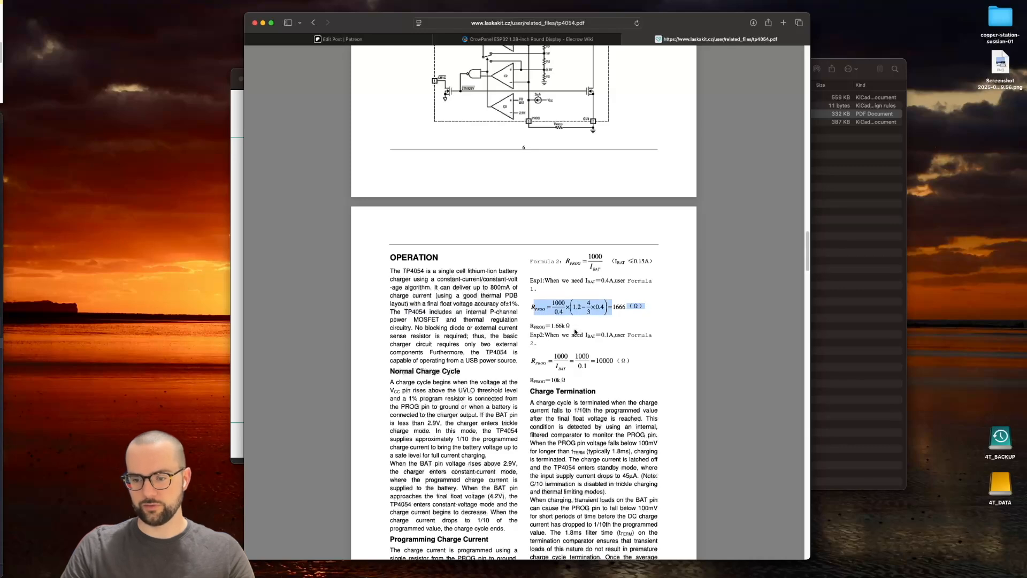
{"action": "scroll", "scroll_direction": "down", "scroll_amount": 3}
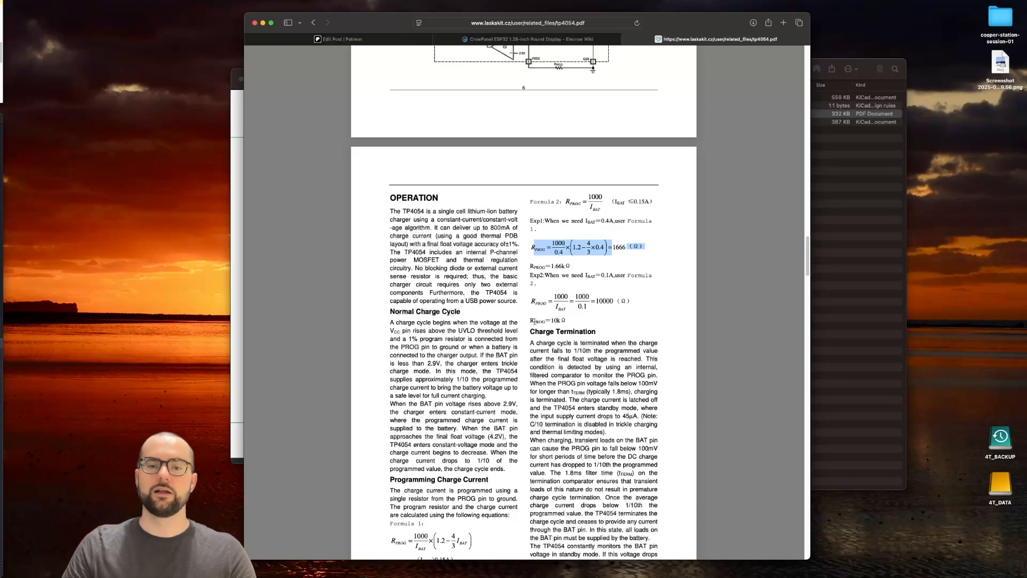
{"action": "mouse_move", "coordinate": [369, 289]}
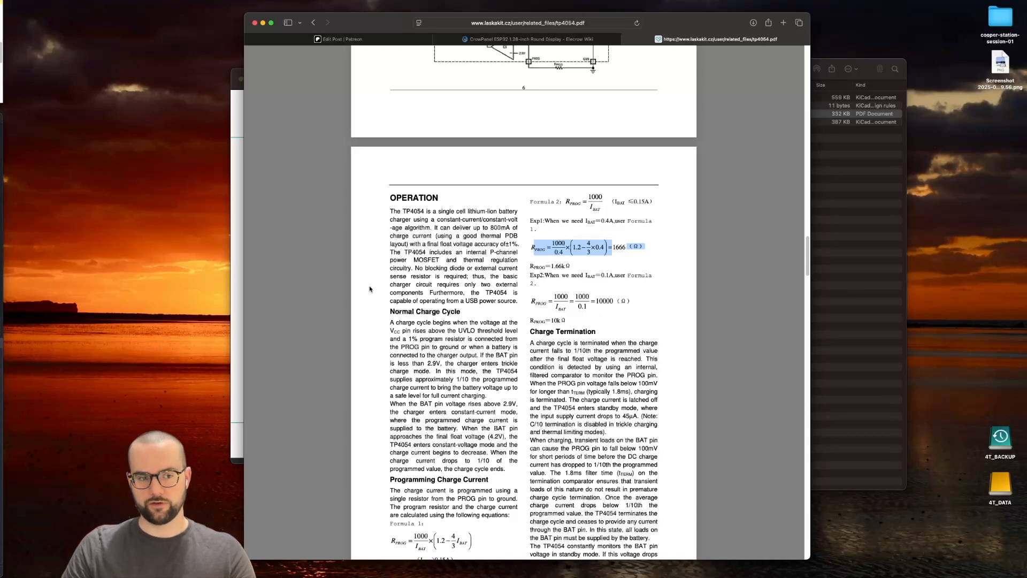
{"action": "mouse_move", "coordinate": [478, 285]}
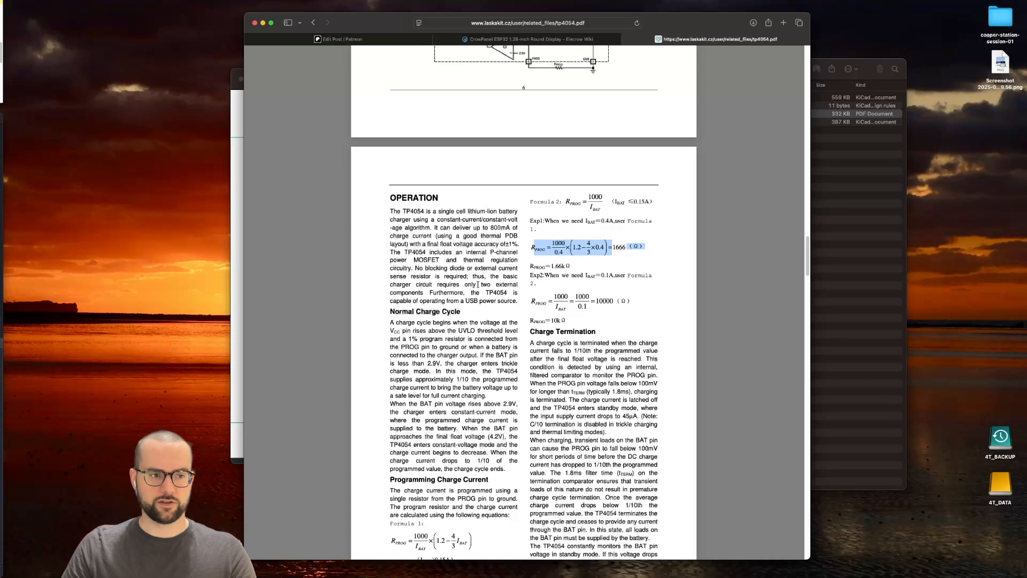
{"action": "scroll", "scroll_direction": "down", "scroll_amount": 3}
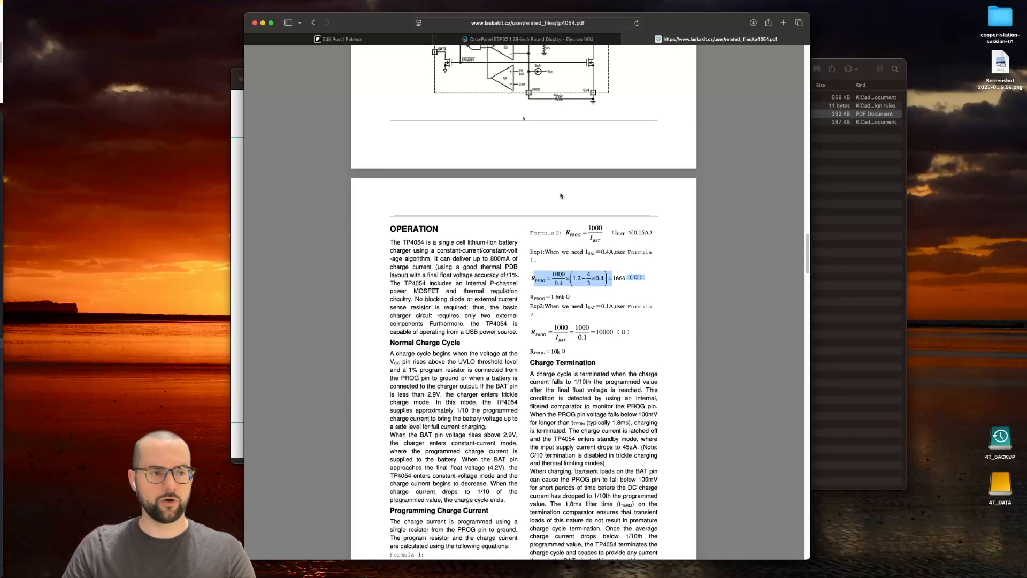
{"action": "mouse_move", "coordinate": [585, 307]}
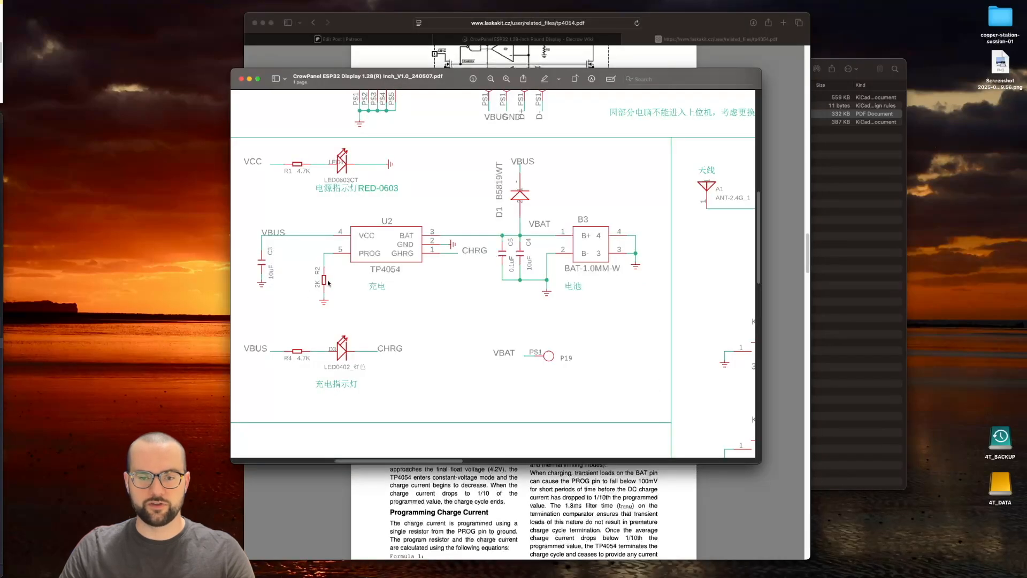
{"action": "mouse_move", "coordinate": [324, 278]}
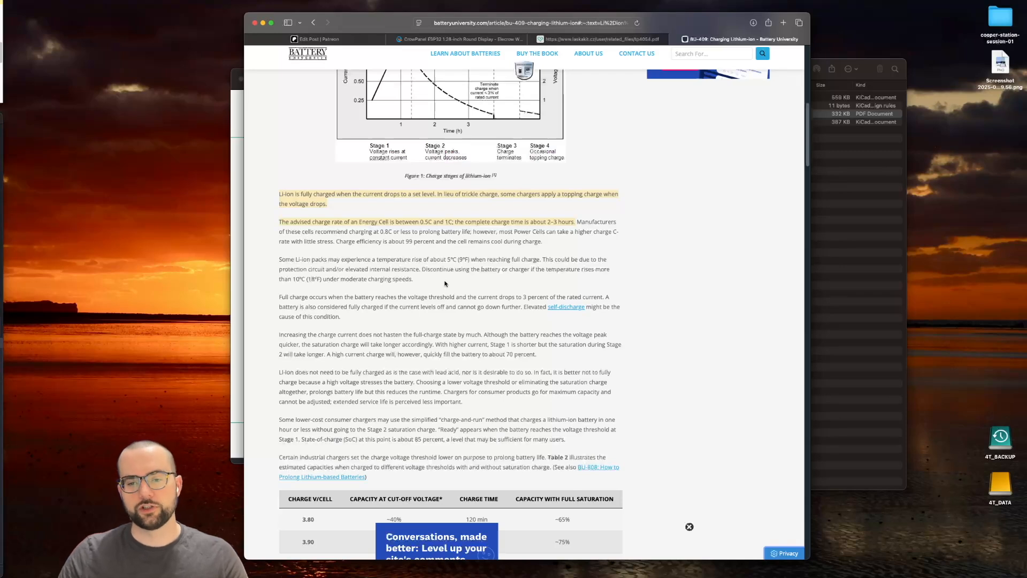
{"action": "mouse_move", "coordinate": [300, 223]}
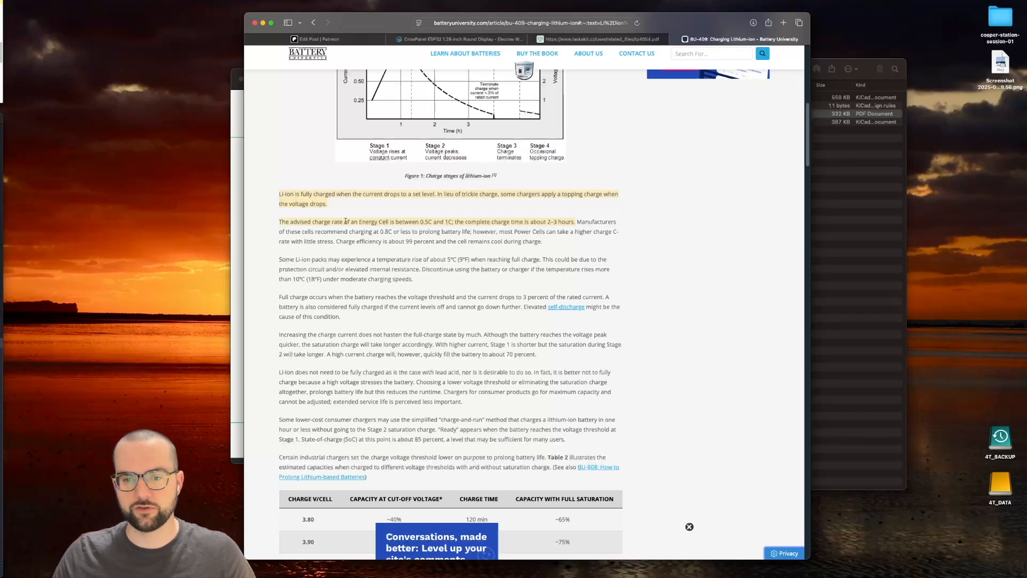
View the Drones Stack Exchange answer giving LiPo charge current as C-rating times capacity.
{"action": "double_click", "coordinate": [426, 222]}
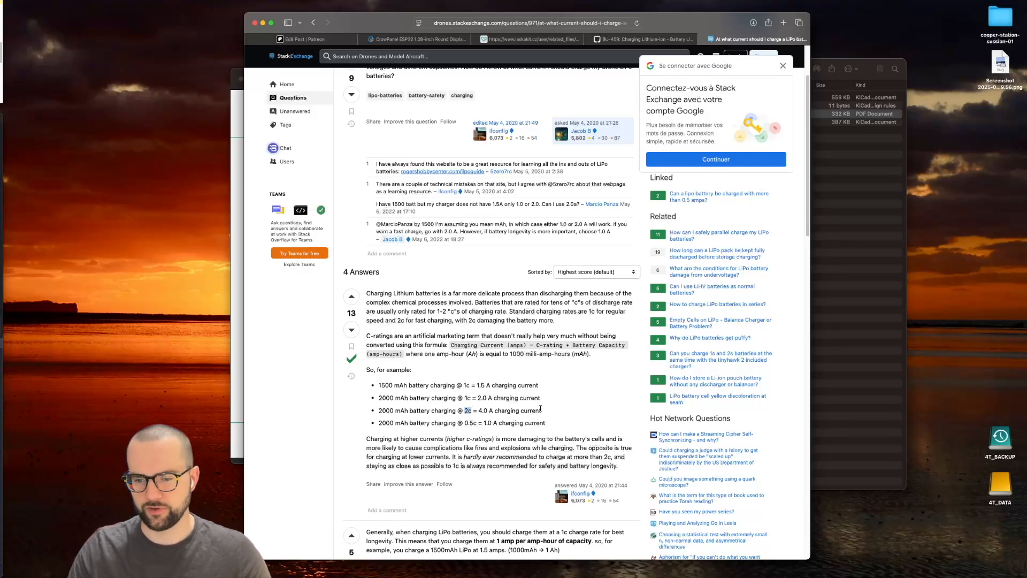
{"action": "scroll", "scroll_direction": "down", "scroll_amount": 3}
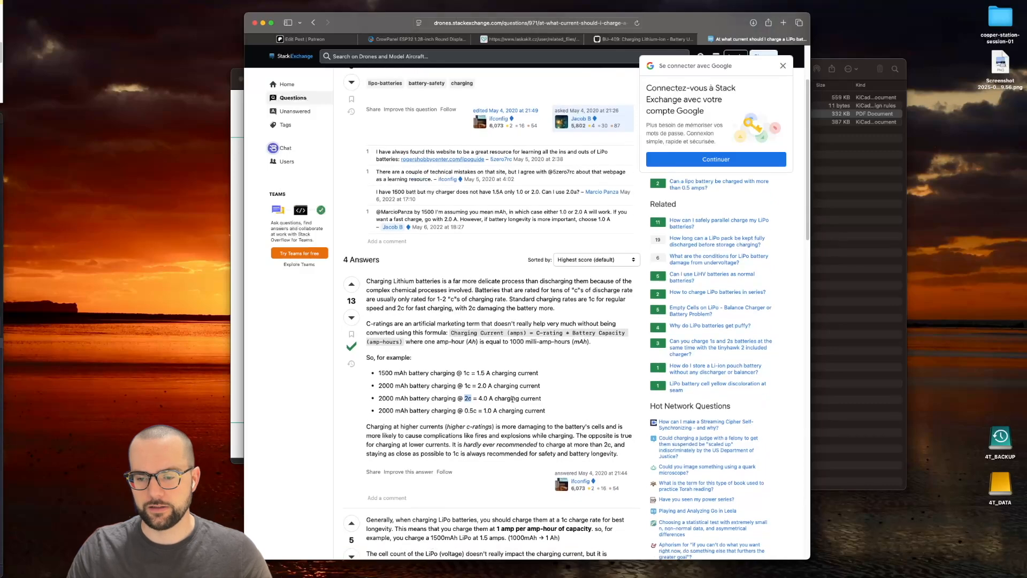
{"action": "scroll", "scroll_direction": "down", "scroll_amount": 3}
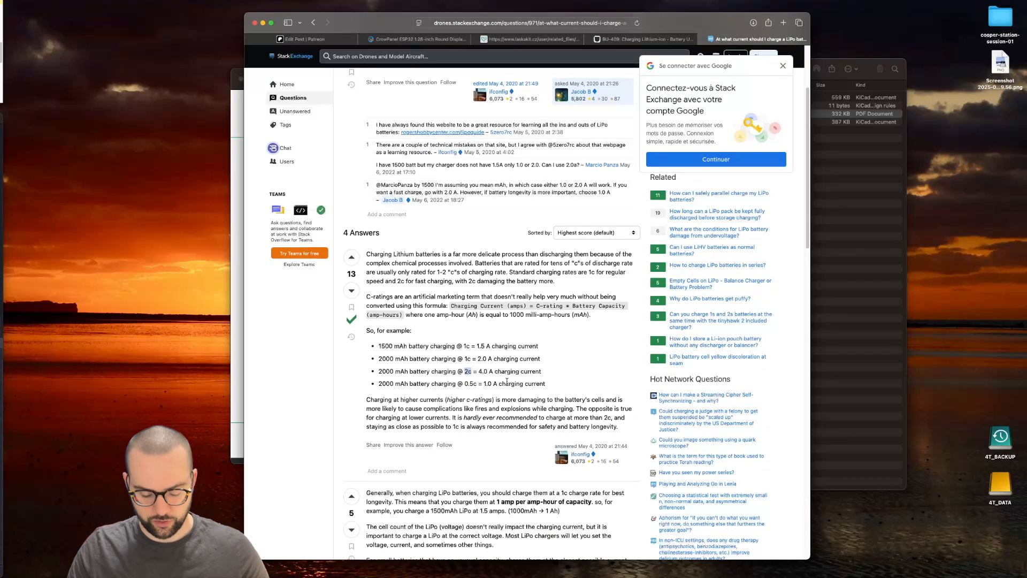